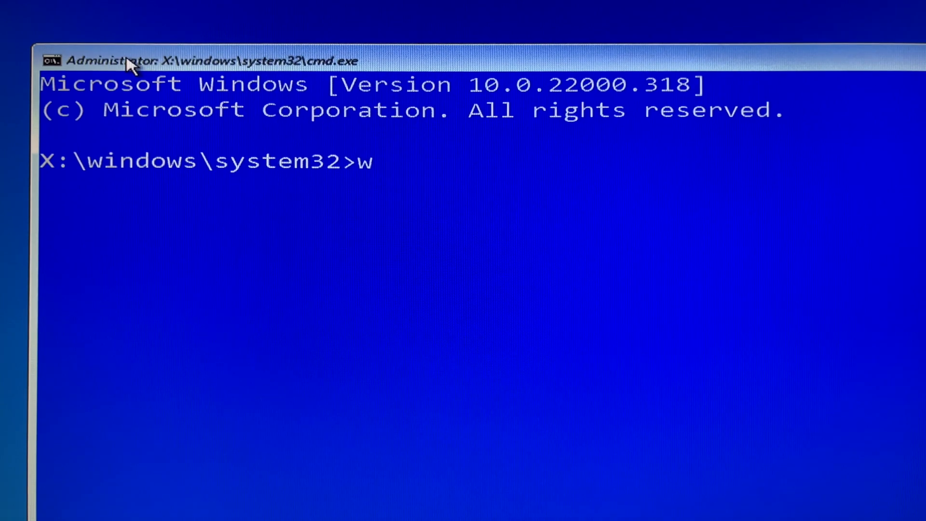
Step: Enter 'wmic logicaldisk list brief' at the X:\windows\system32 recovery prompt to list the drives
text(mic)
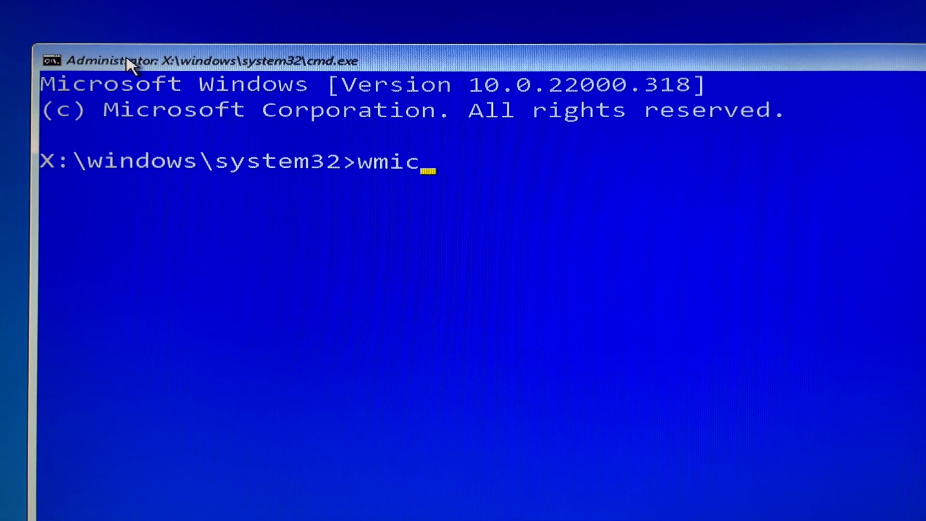
text(logi)
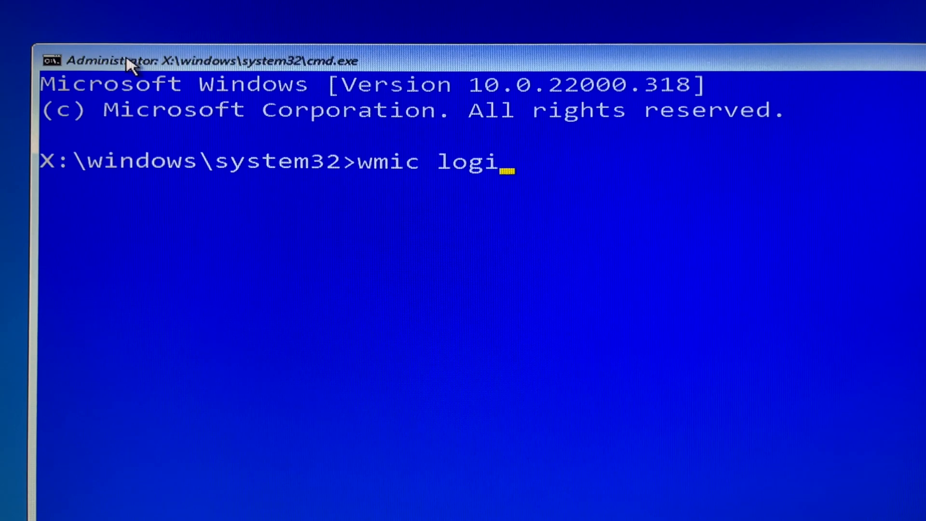
text(cal)
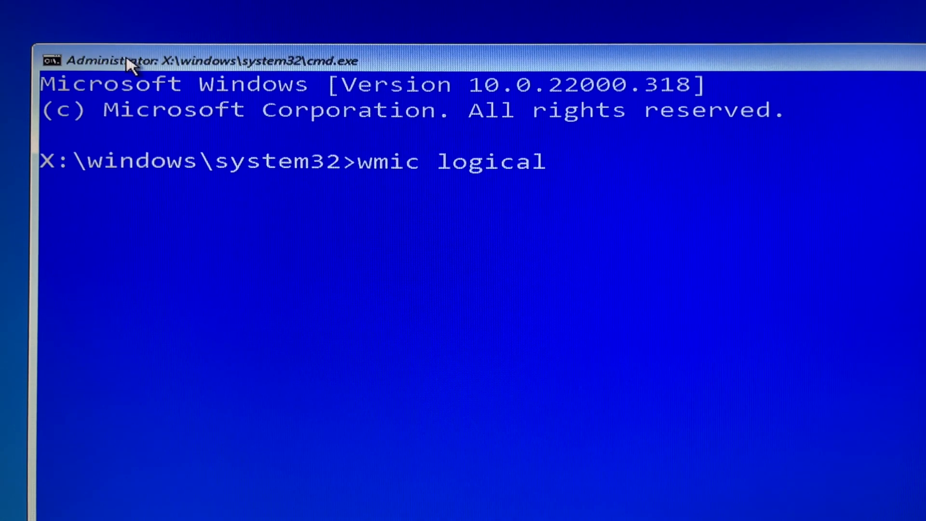
text(disk)
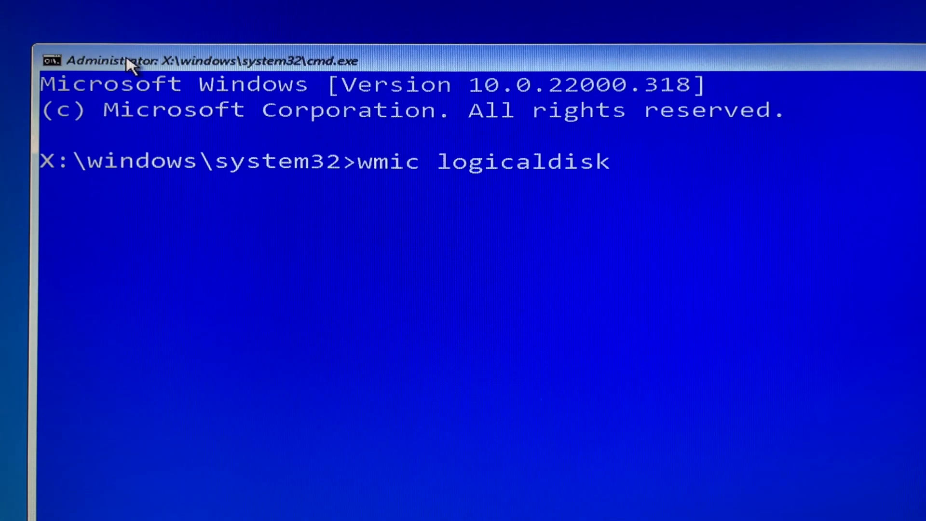
text(list)
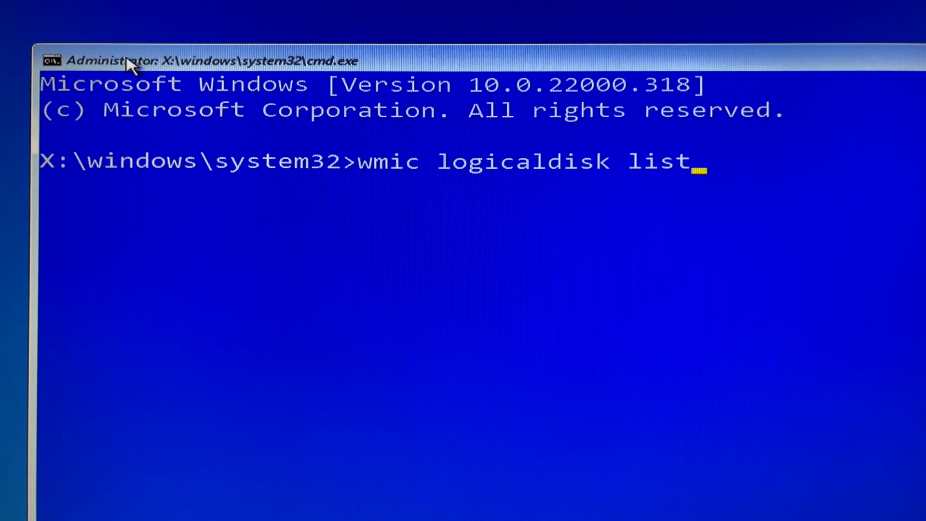
text(br)
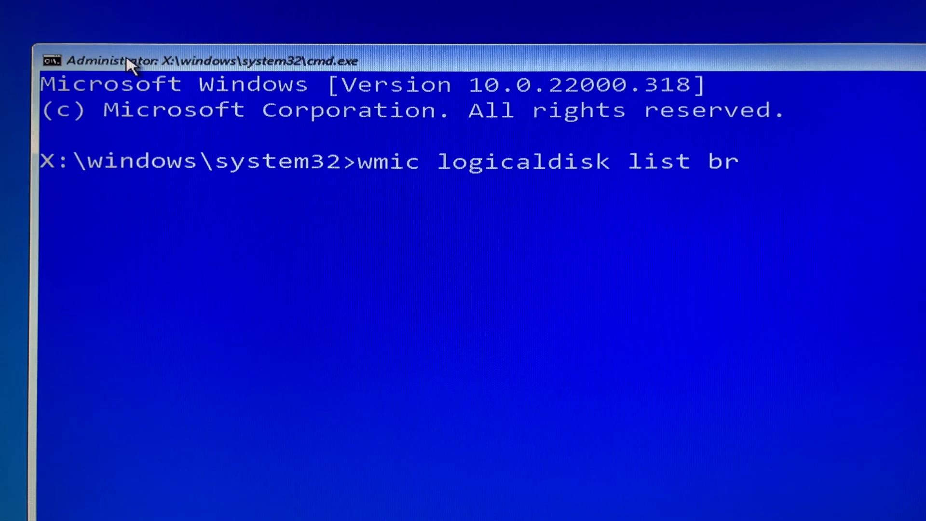
text(ief)
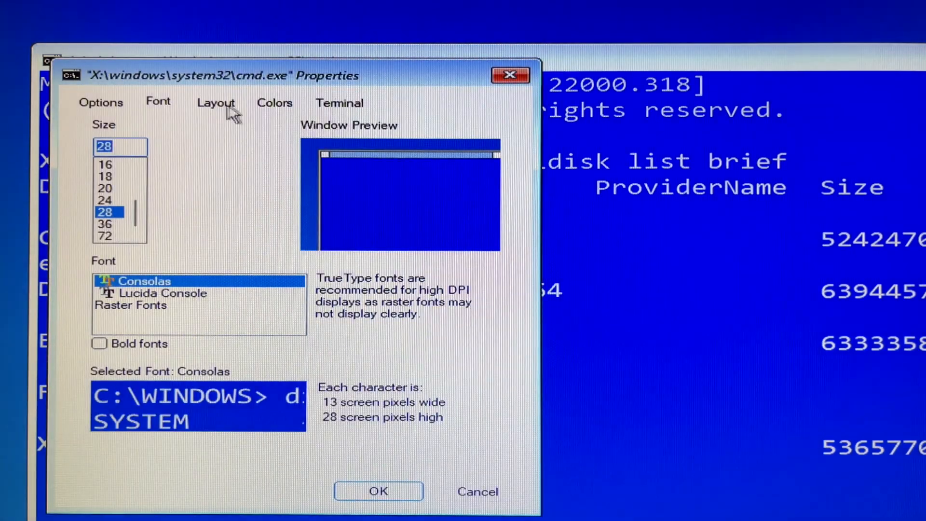
Step: Set the console font size to 20 in the Font settings and apply it
click(105, 188)
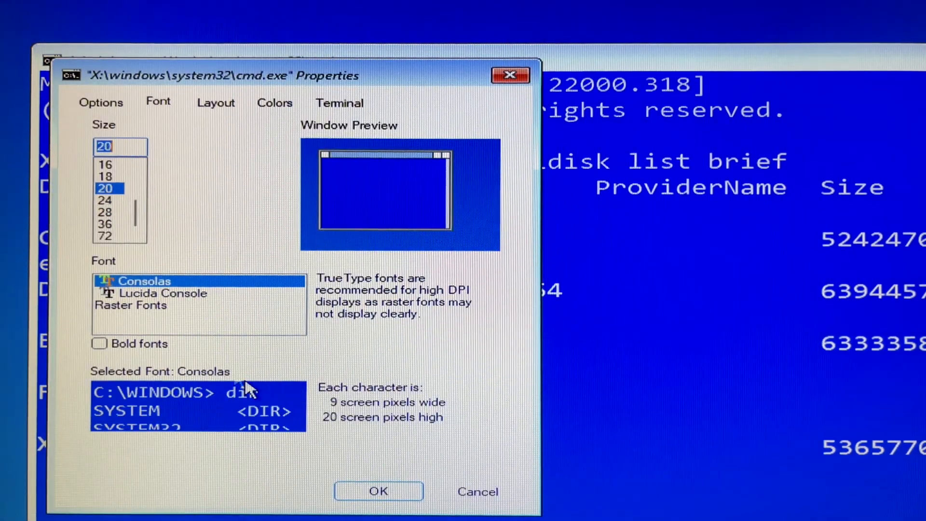
click(379, 491)
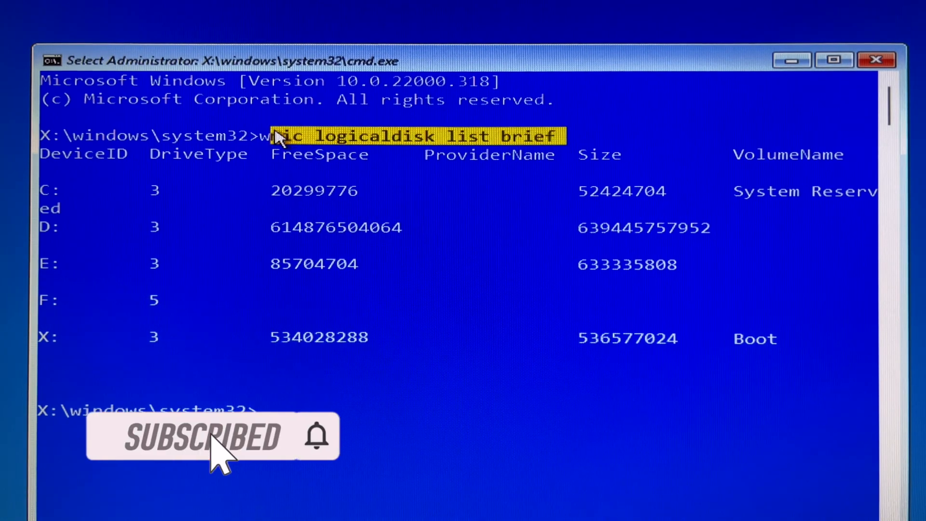
mouse_move(503, 290)
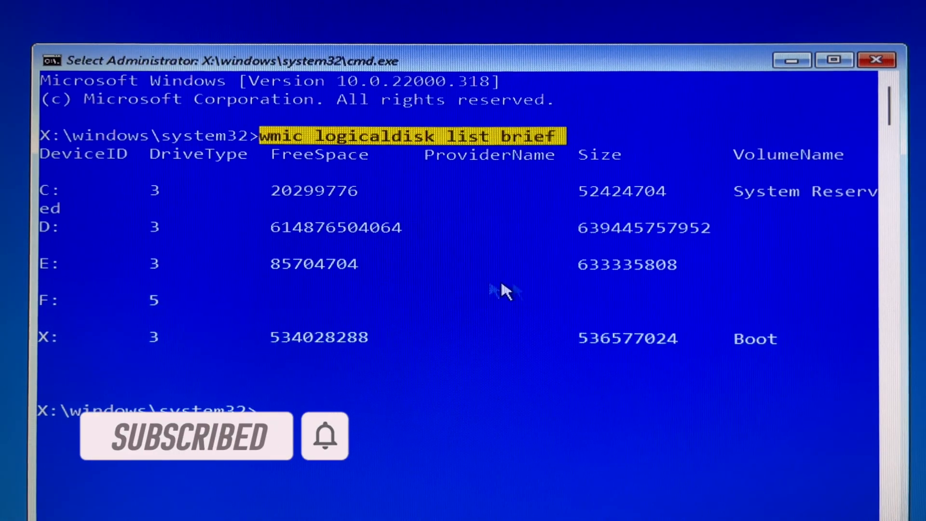